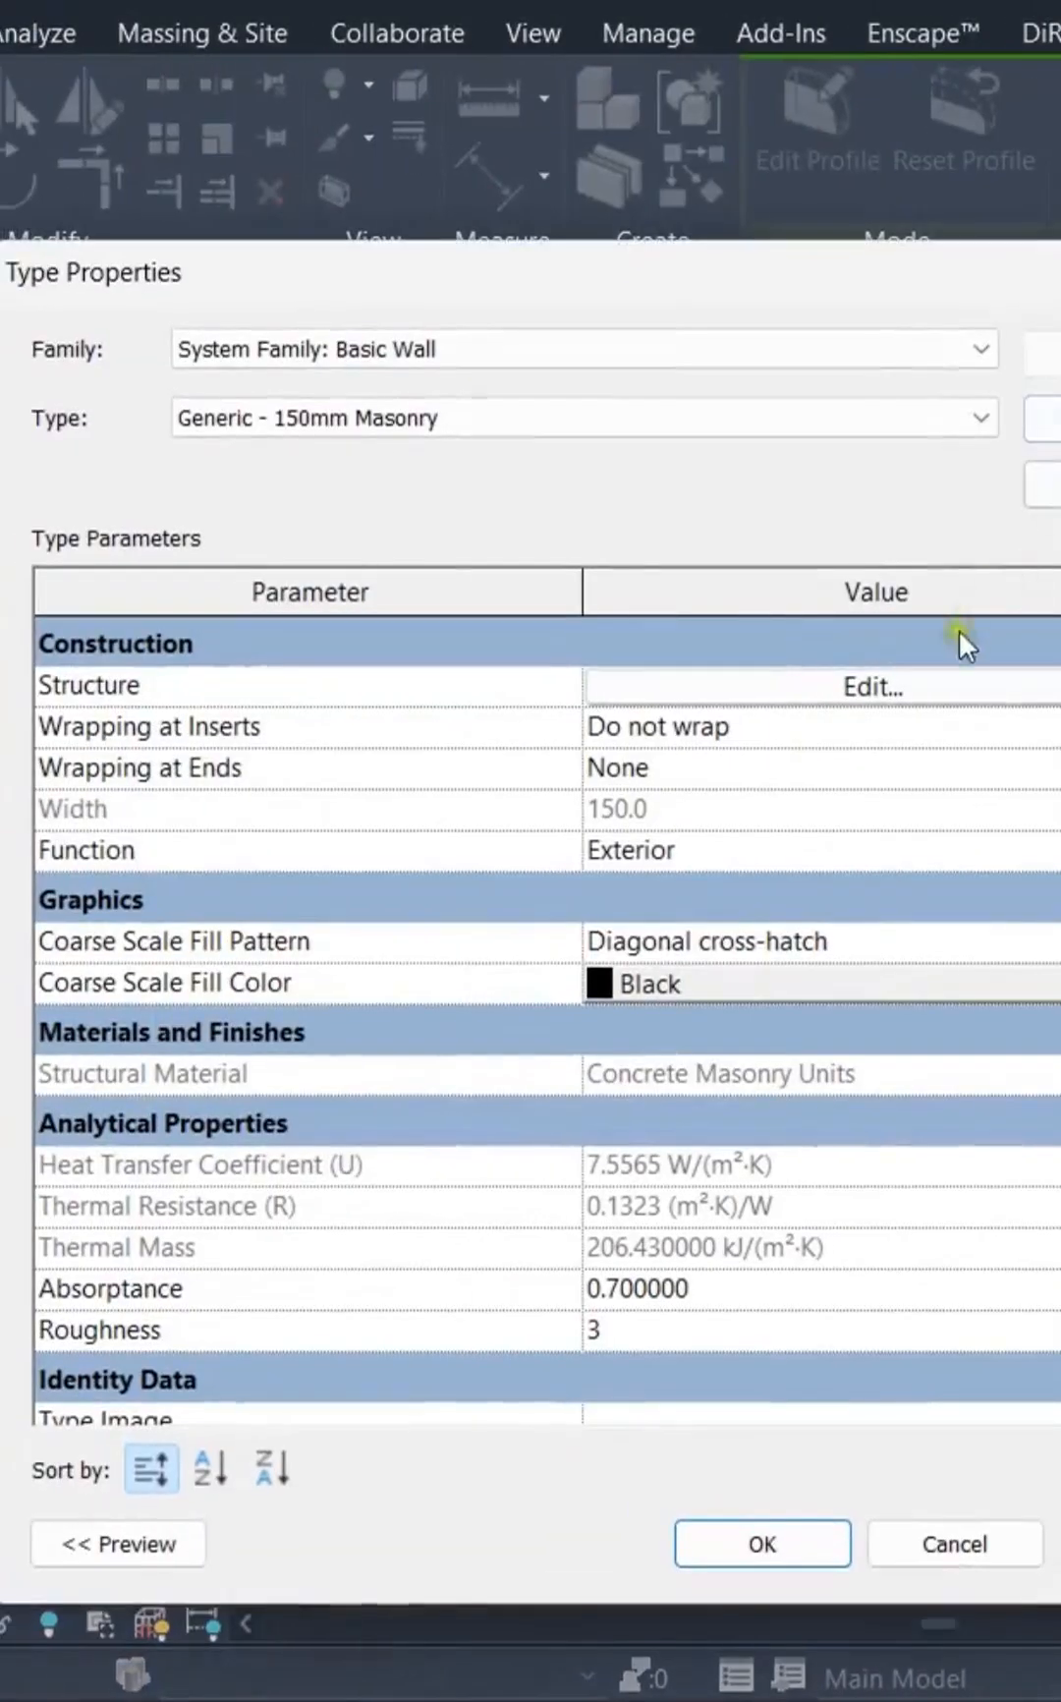
- Show the Generic 150mm Masonry wall's layer structure with a section preview
left_click(871, 686)
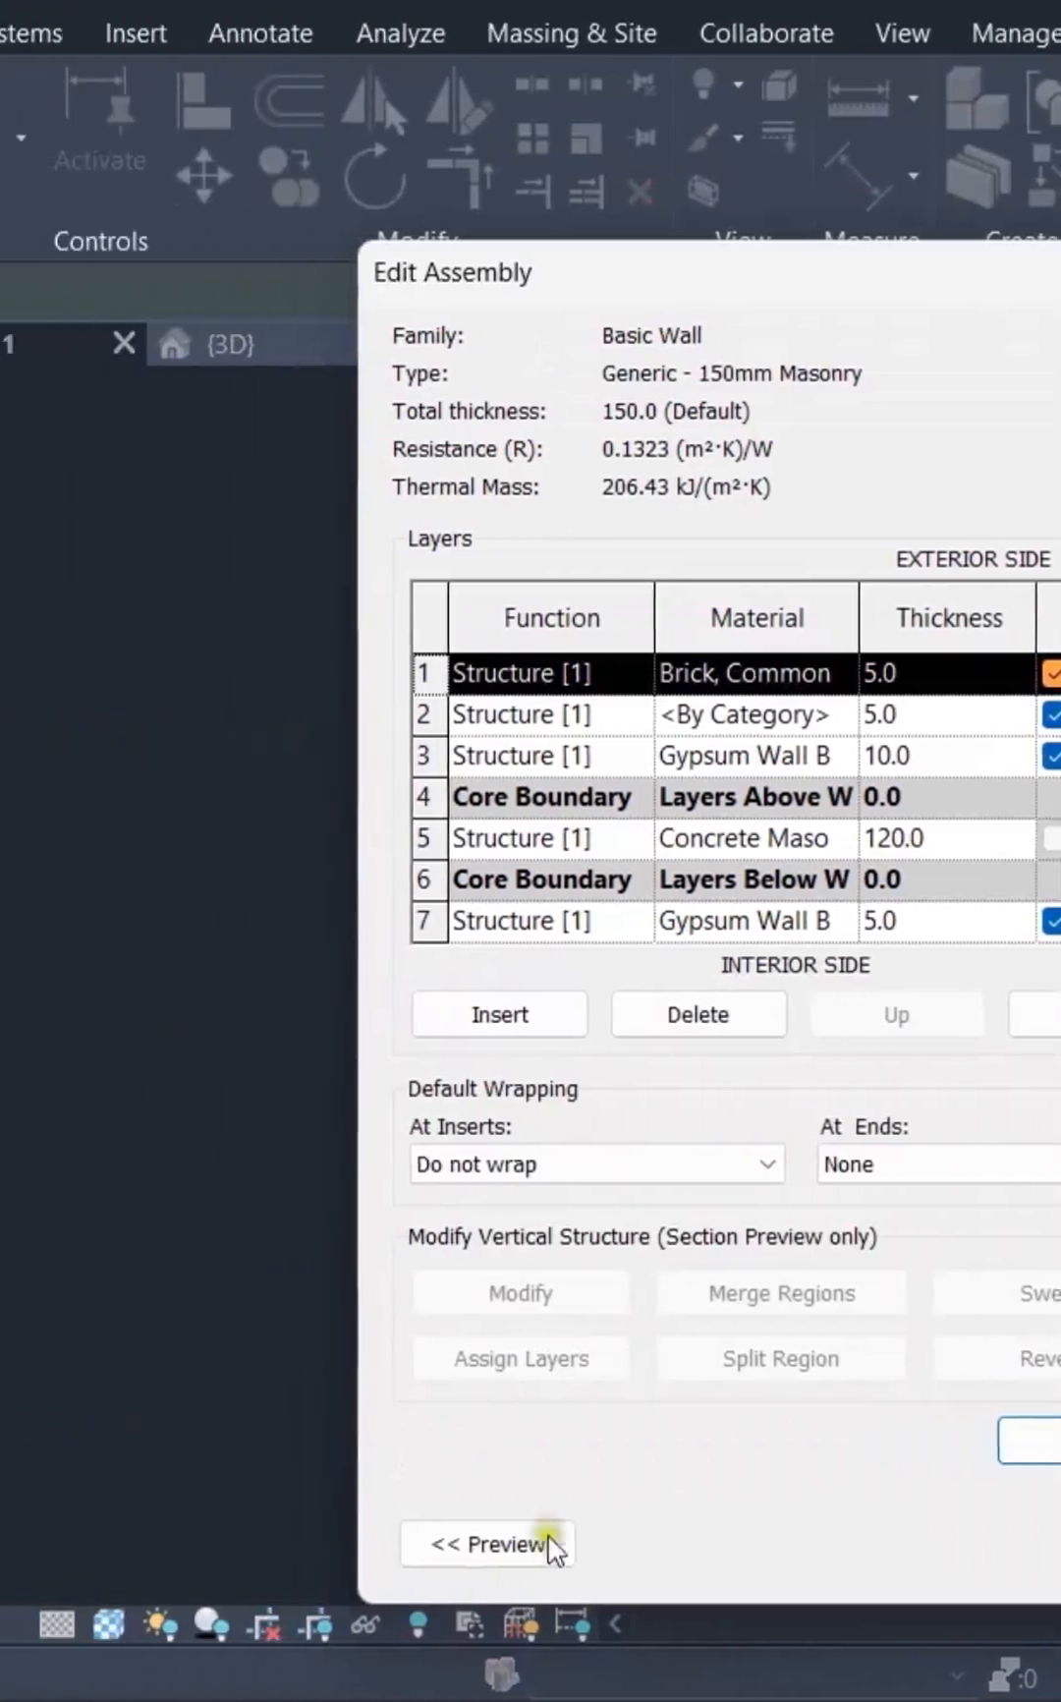
left_click(483, 1542)
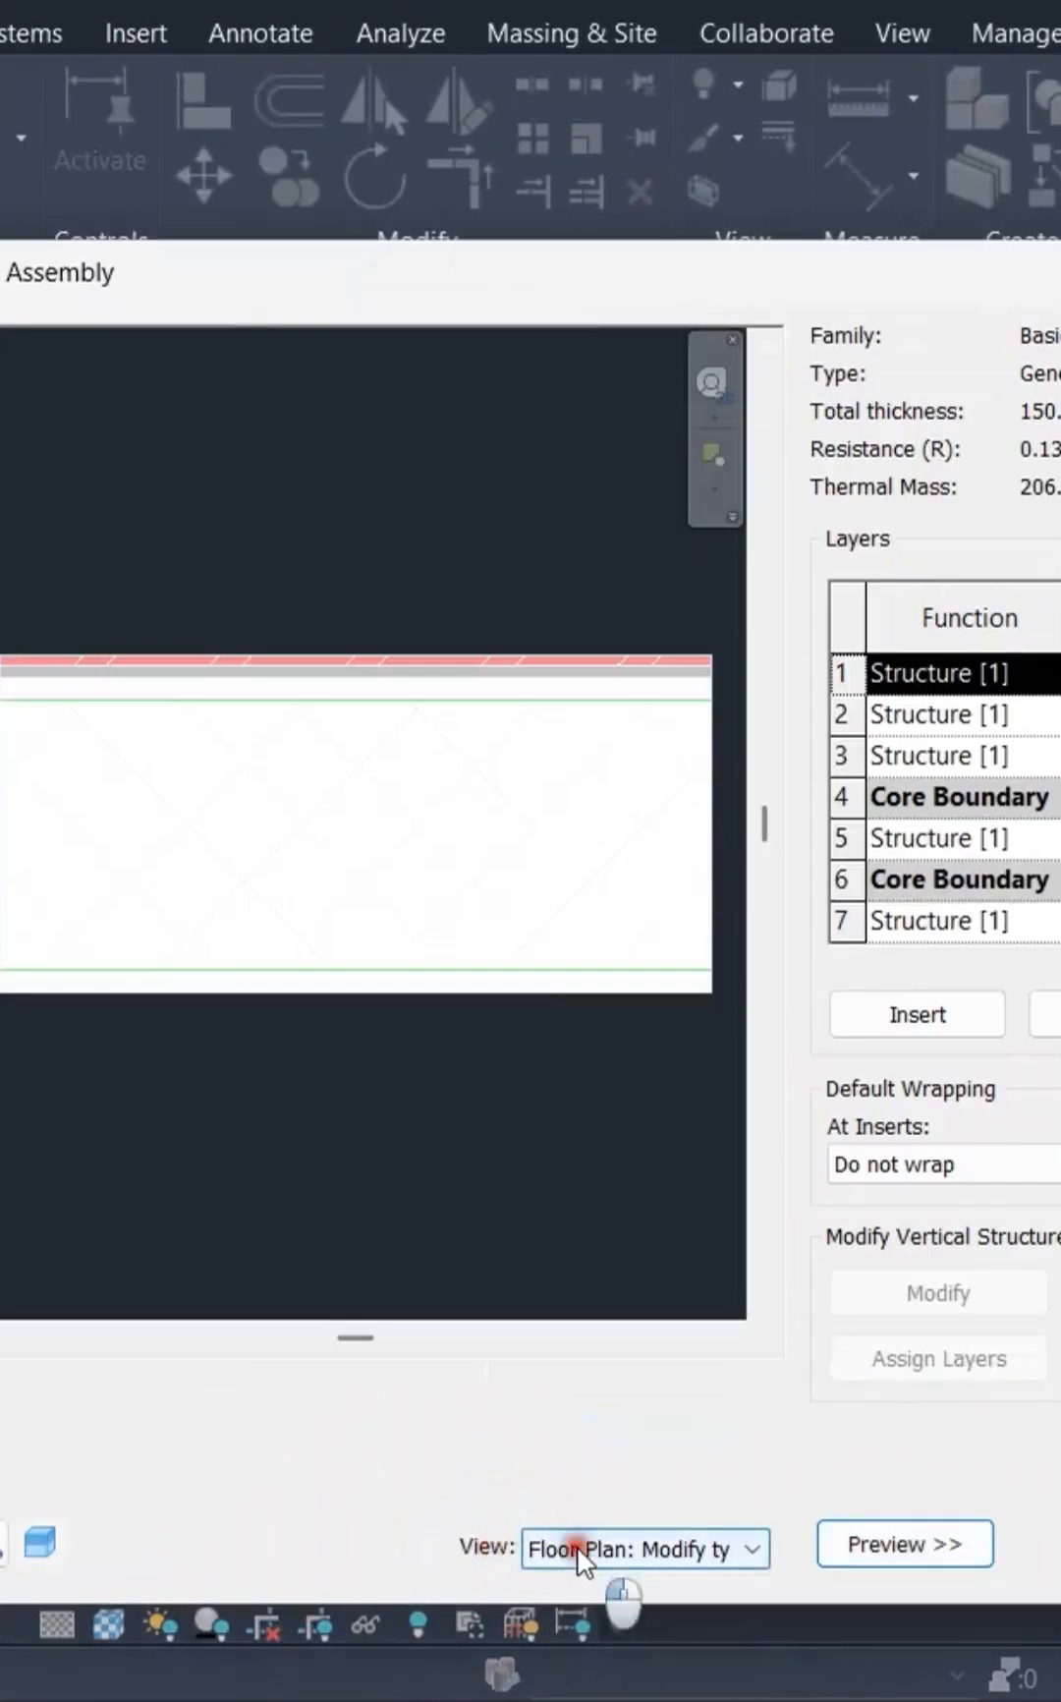
left_click(643, 1548)
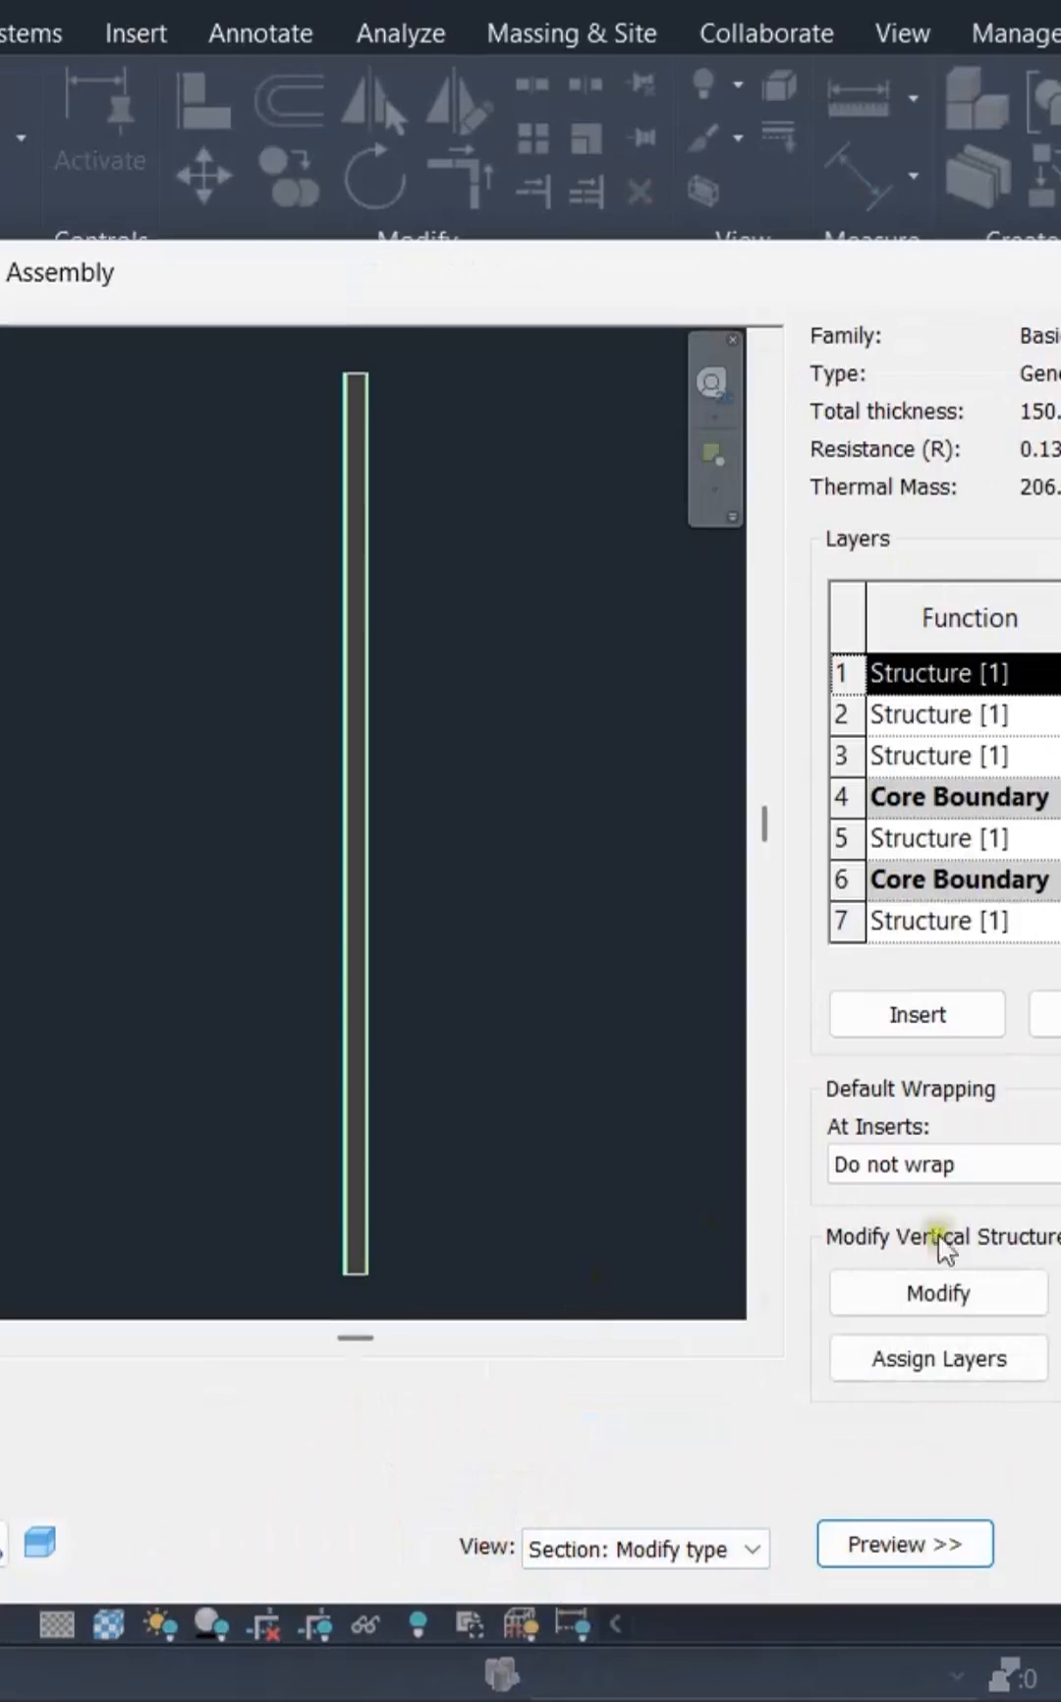
- Begin modifying the wall's vertical structure so the brick layer can be unlocked
left_click(937, 1291)
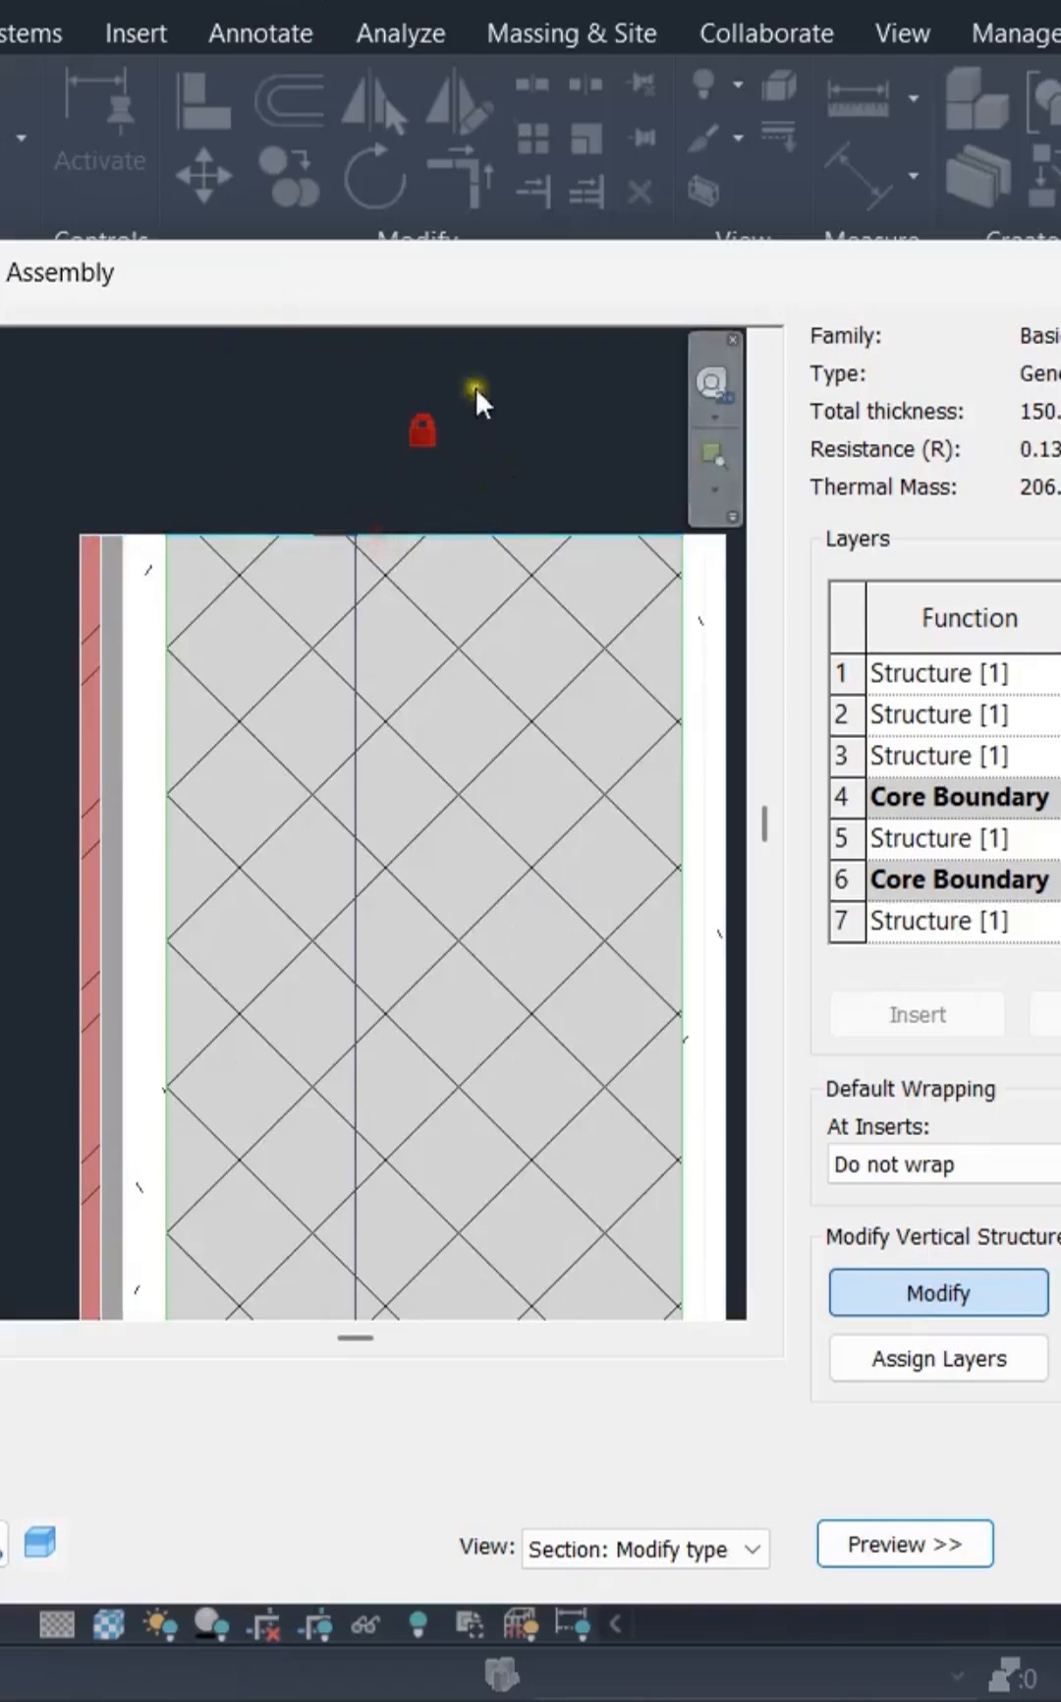
mouse_move(123, 466)
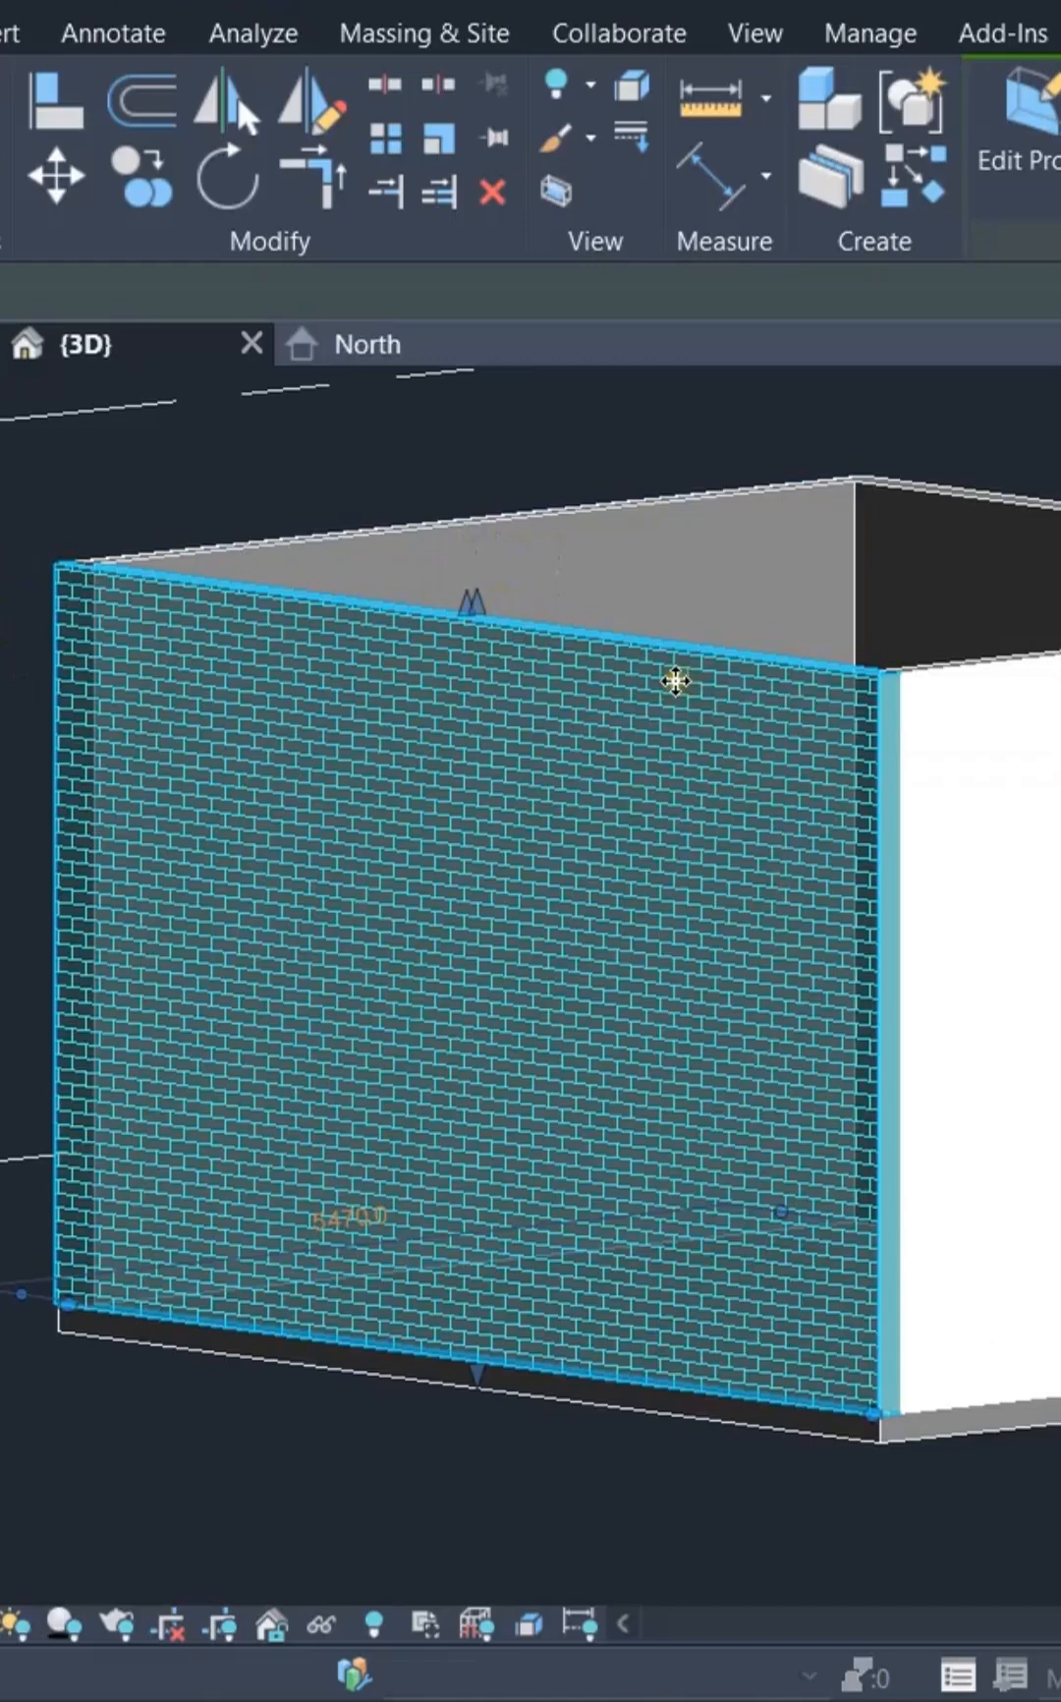
mouse_move(685, 1098)
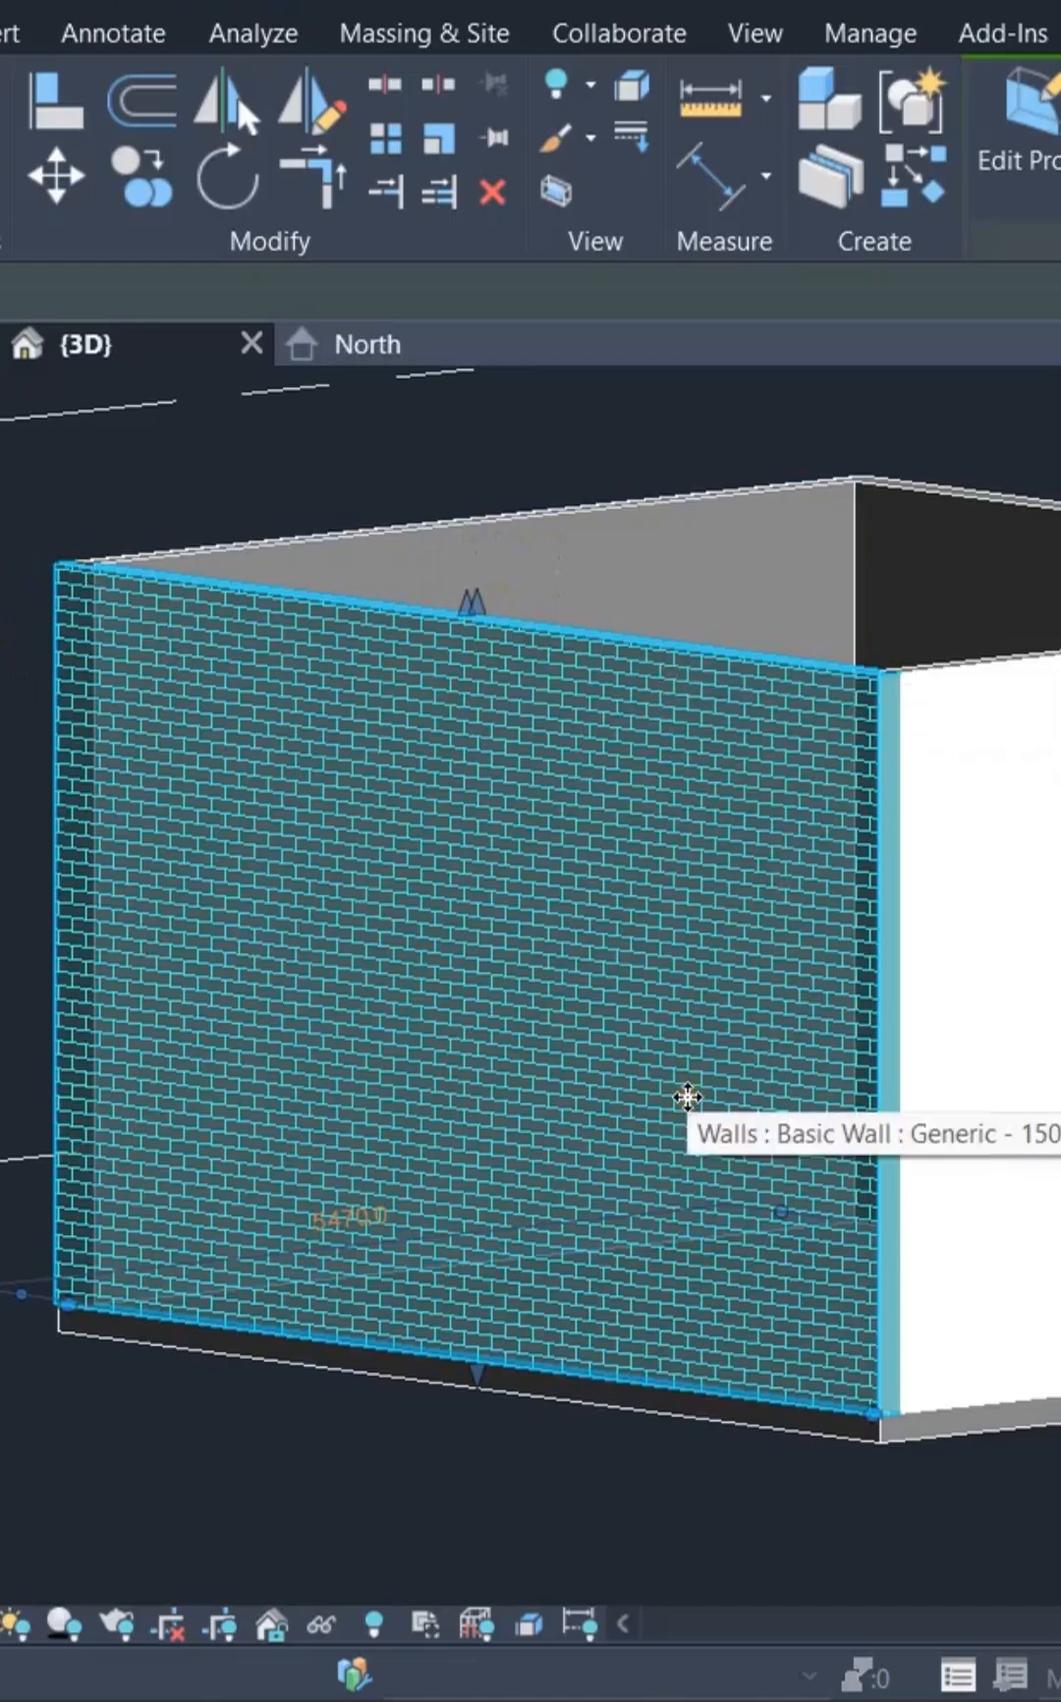
mouse_move(477, 628)
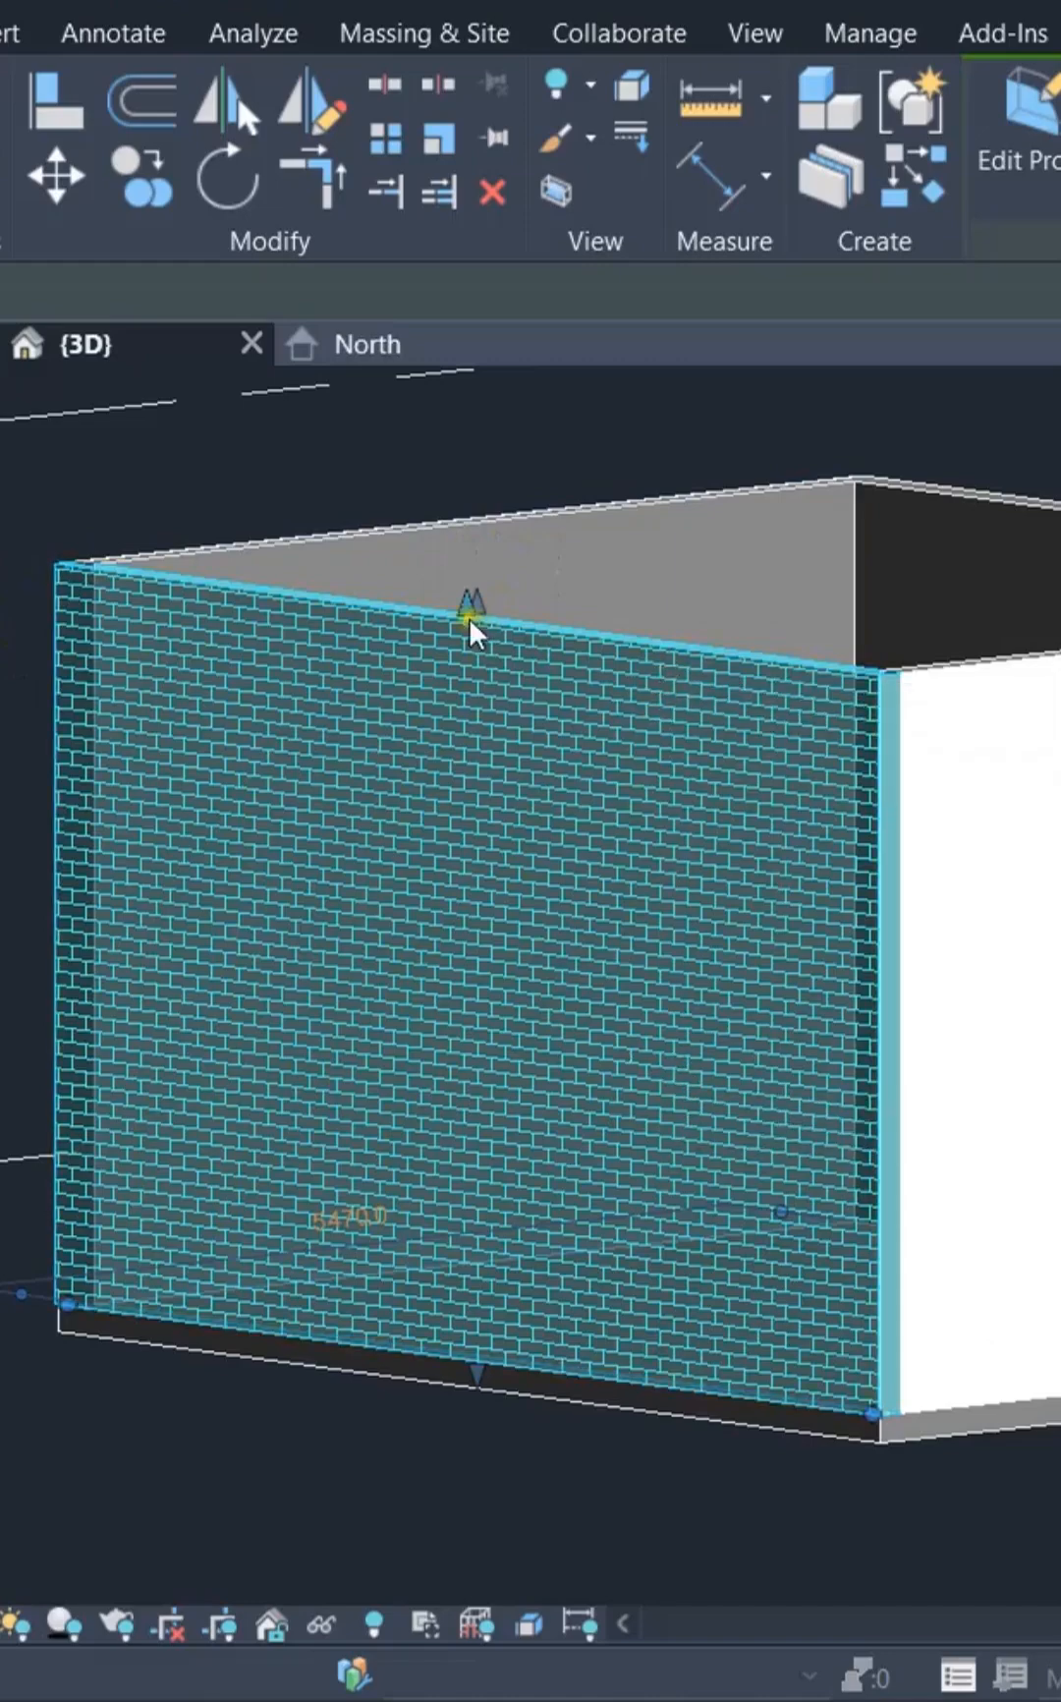